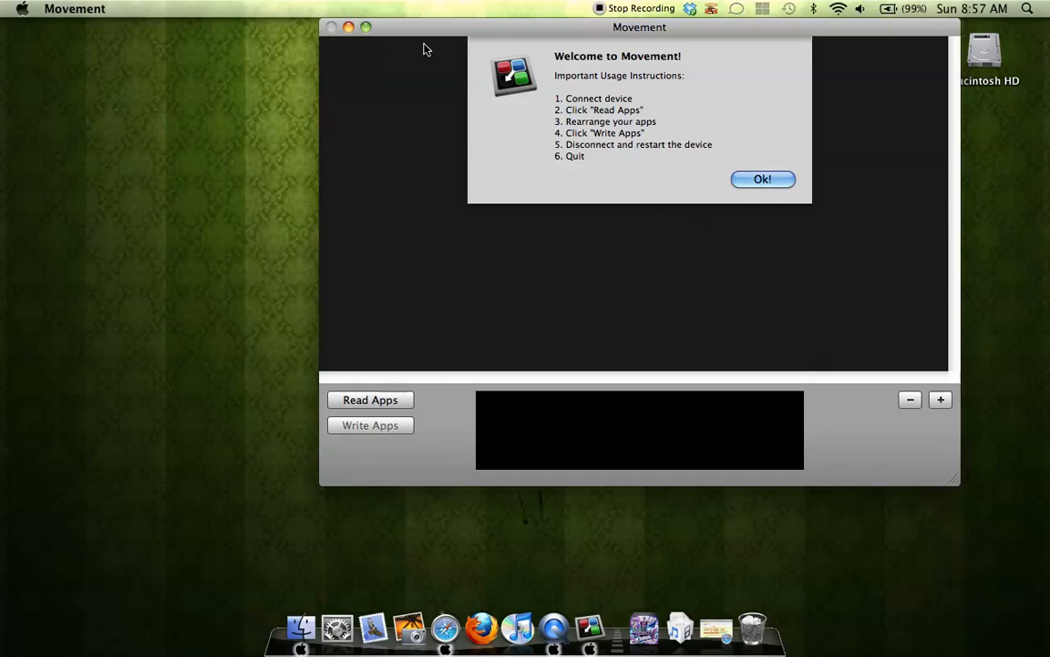
mouse_move(520, 35)
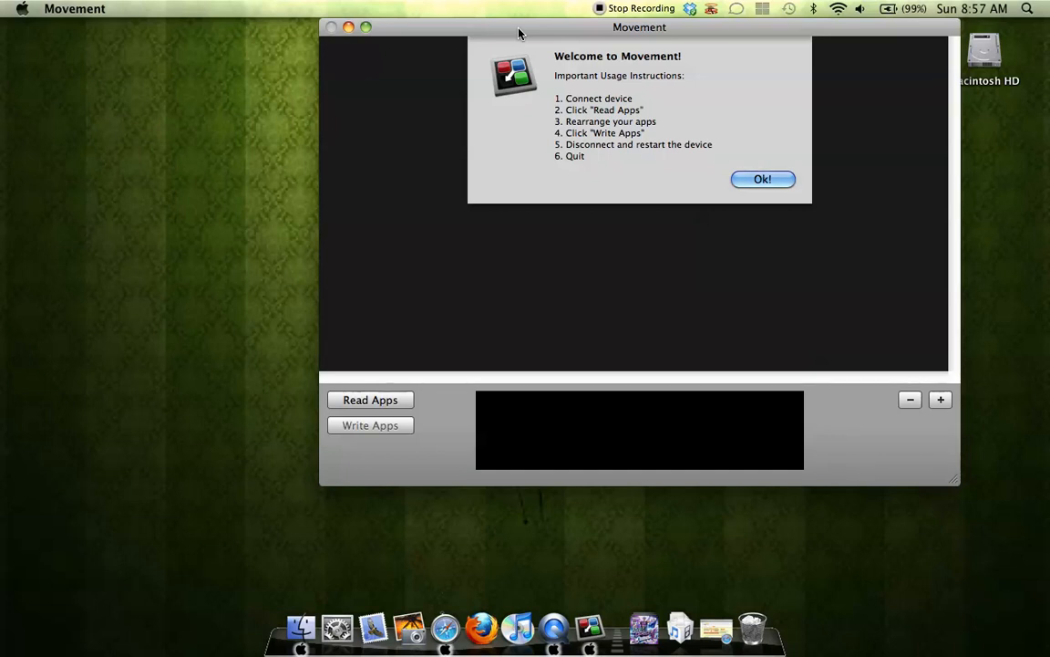
mouse_move(515, 153)
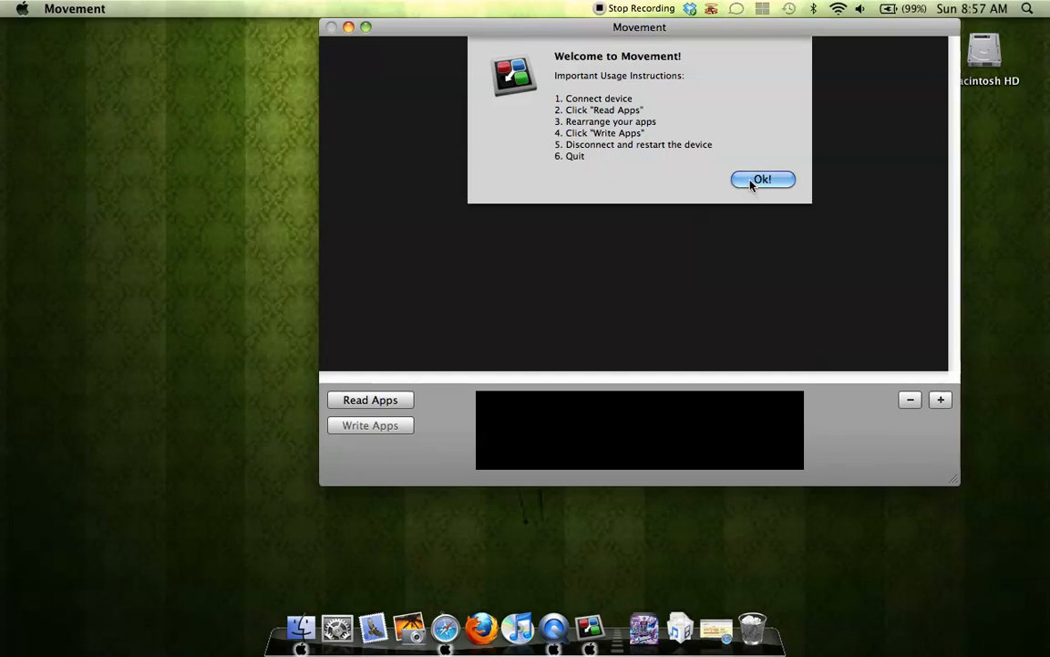
Dismiss the welcome notes and start Read Apps on the connected iPhone.
left_click(762, 179)
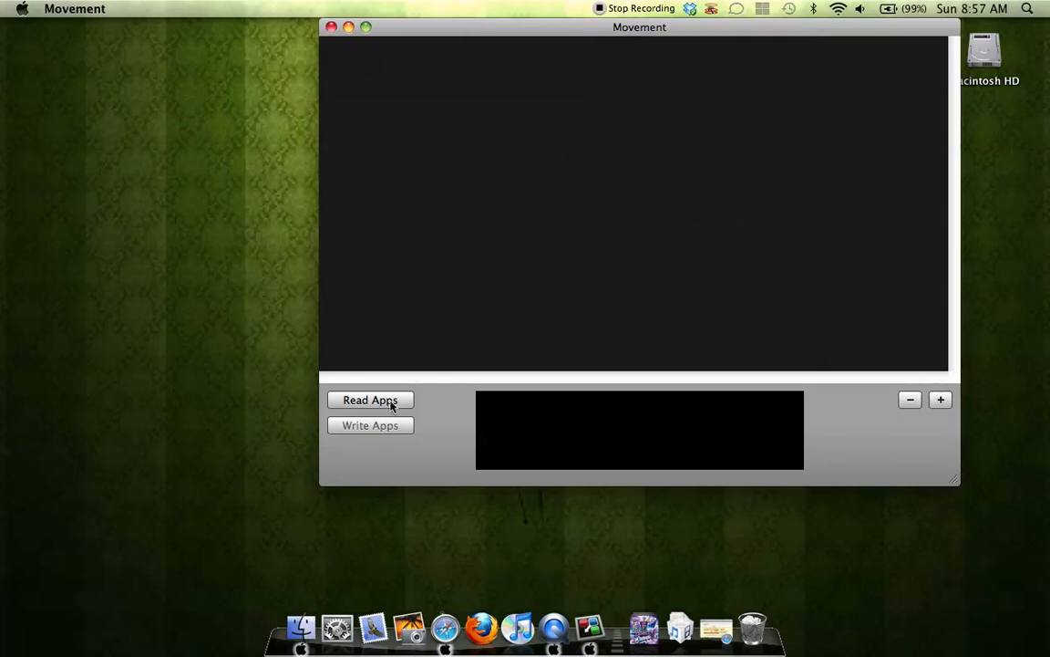
left_click(371, 399)
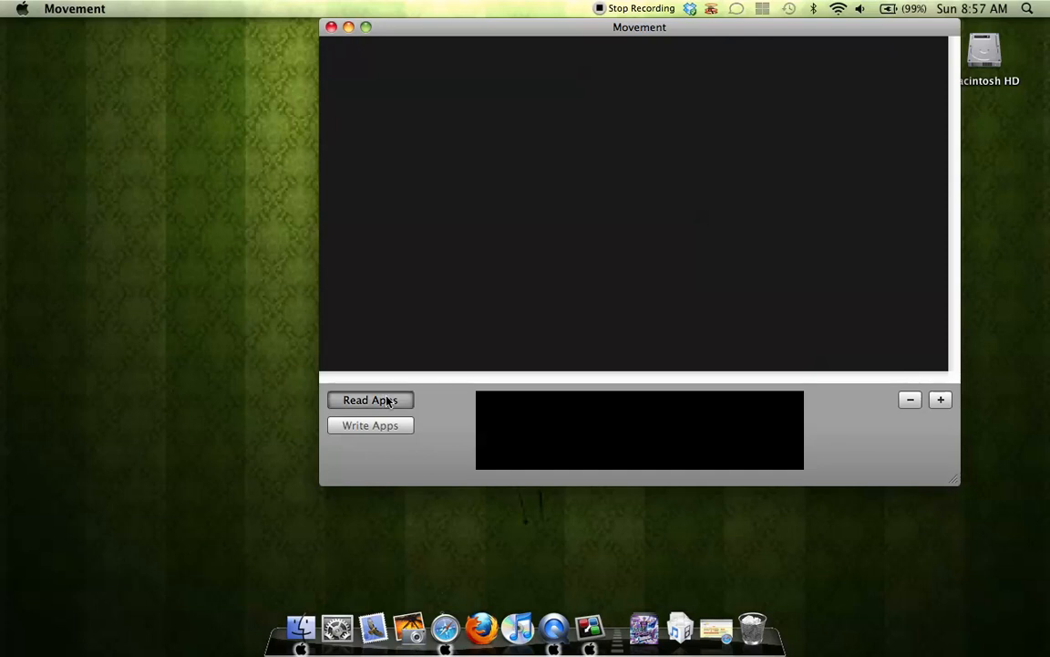
left_click(370, 399)
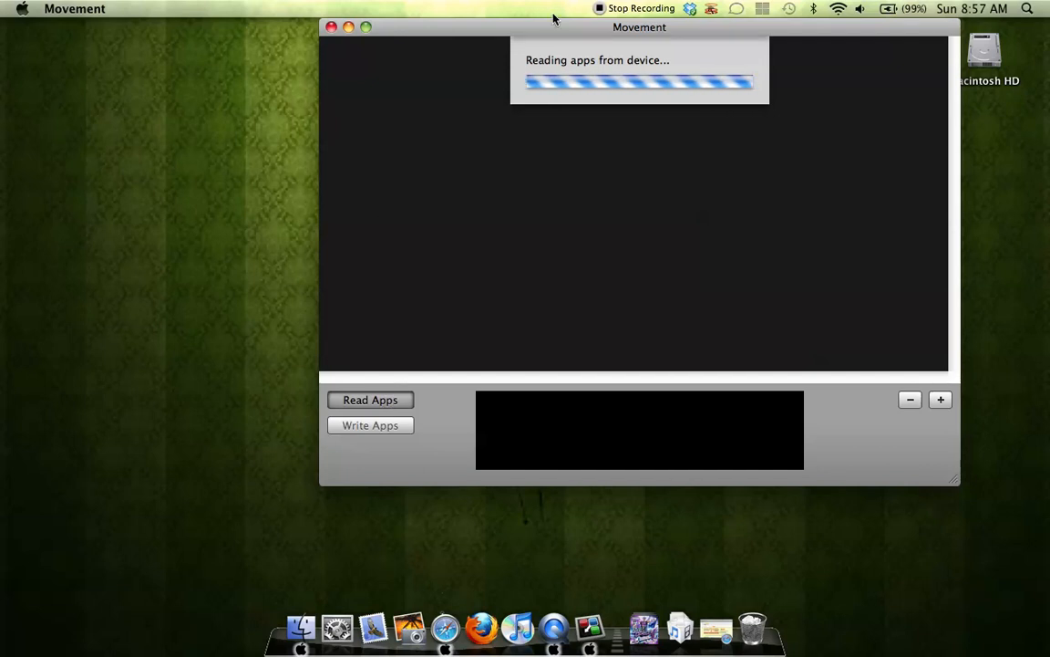
mouse_move(647, 8)
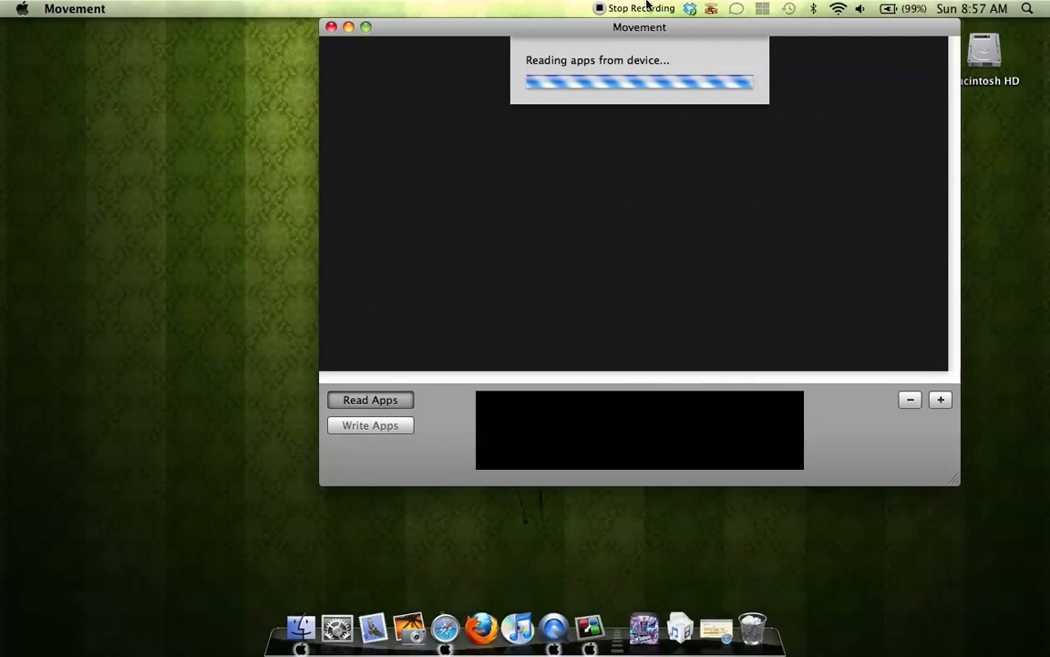
mouse_move(488, 43)
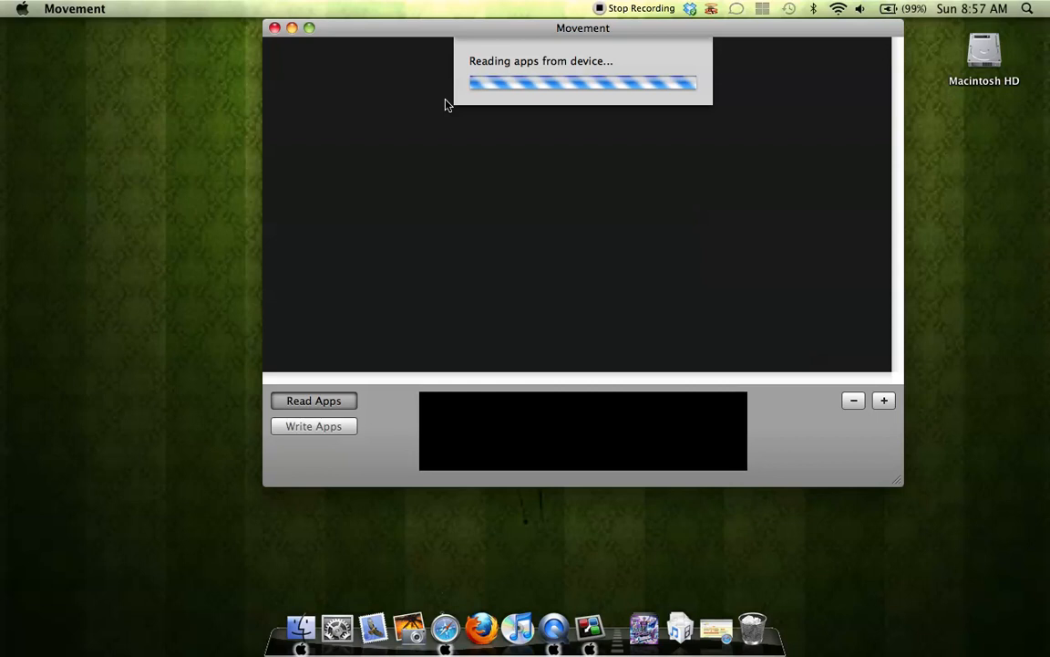
Browse the loaded home screen pages and the dock row of Phone, Safari, Camera, iPod, Messages.
left_click(314, 401)
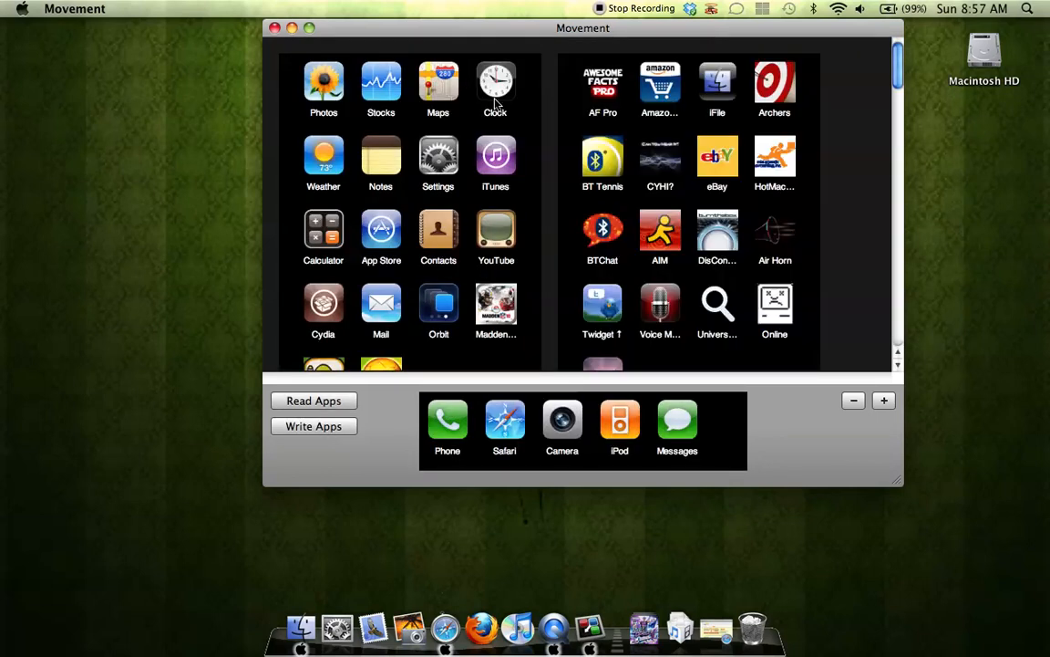
scroll("down", 3)
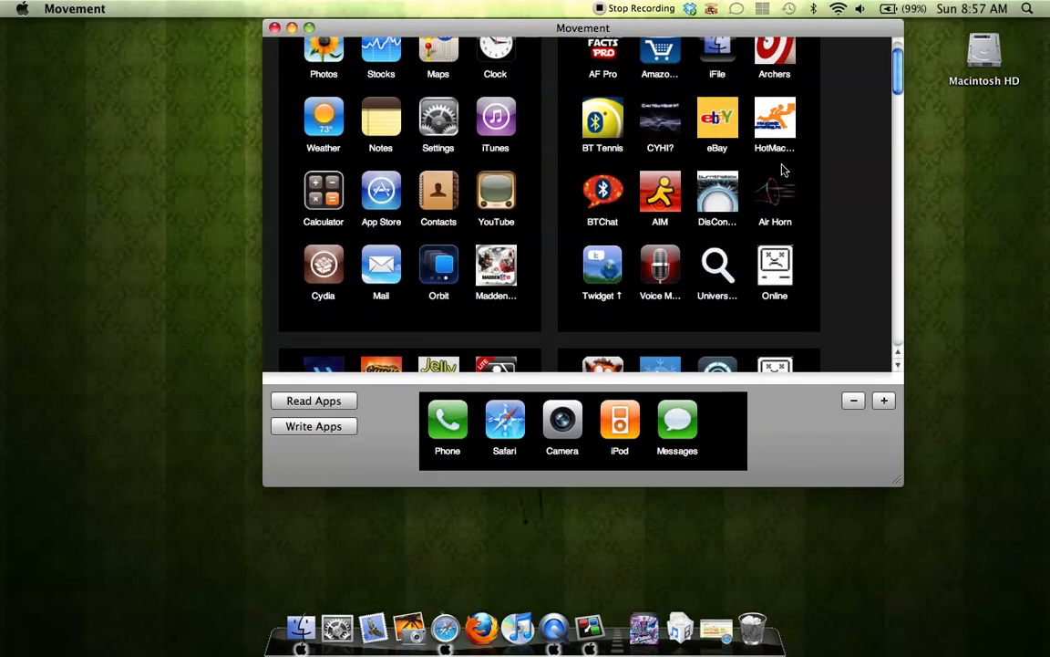
scroll("down", 3)
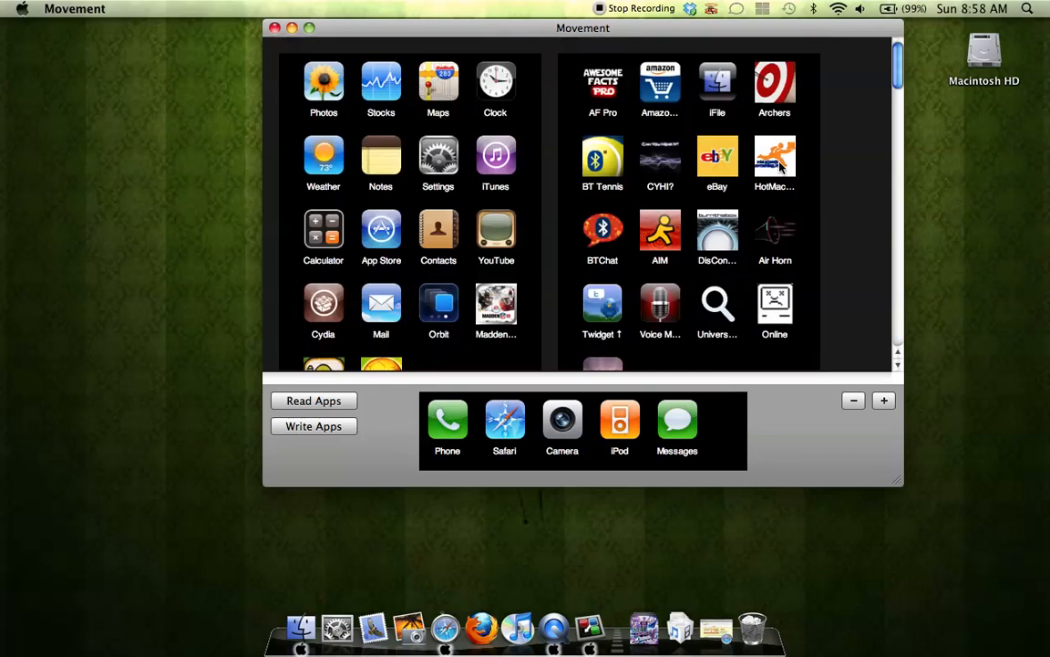
mouse_move(460, 114)
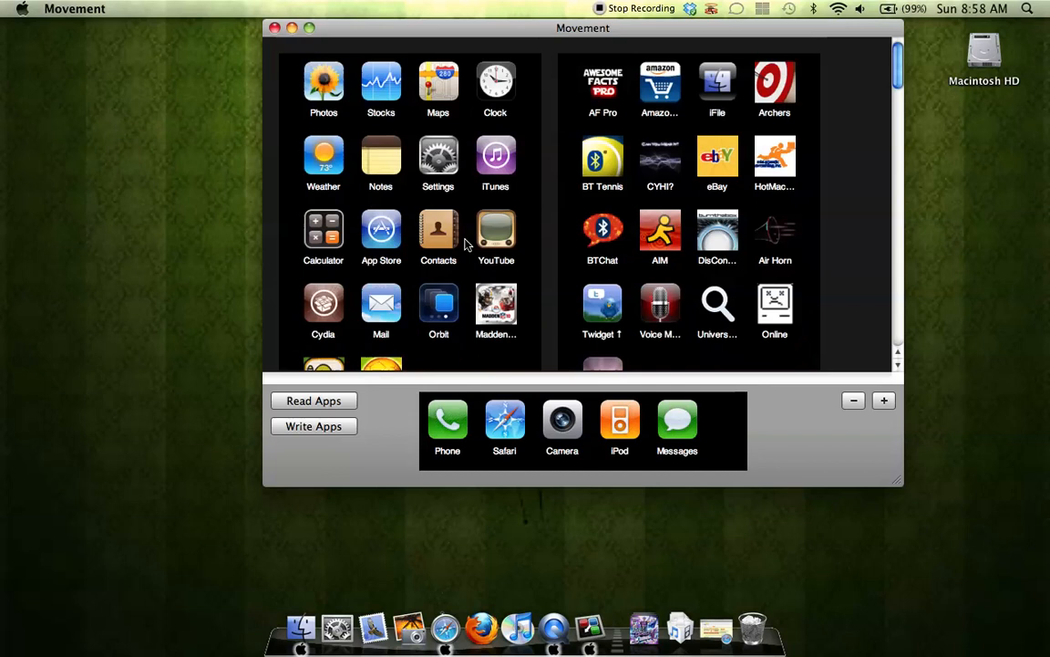
Move iTunes, Madden and Doodle onto the second home screen page.
scroll("down", 3)
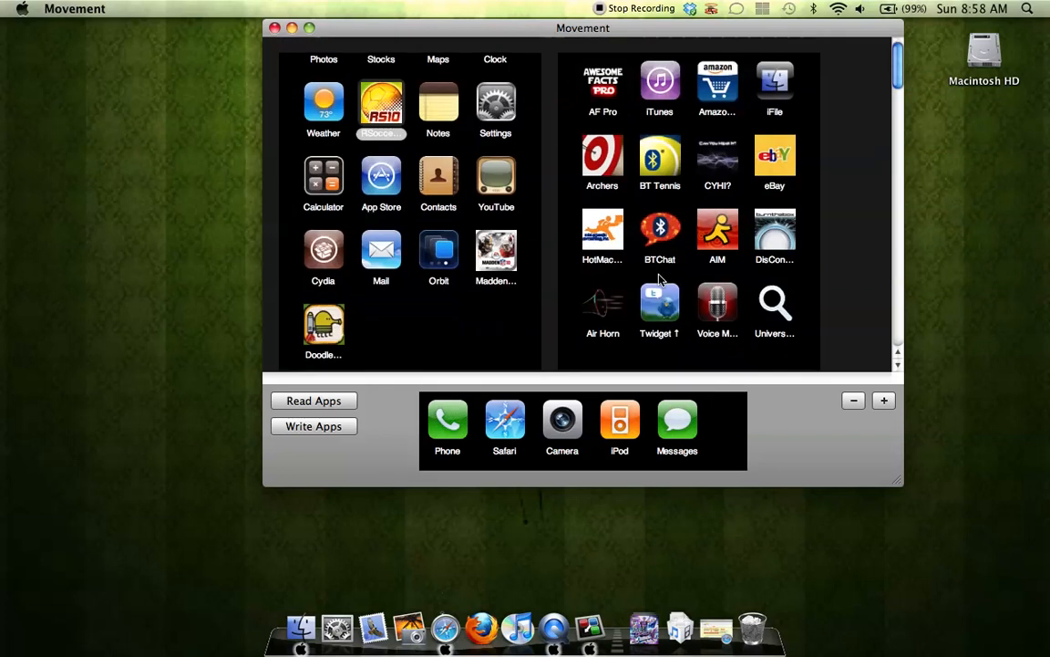
scroll("down", 3)
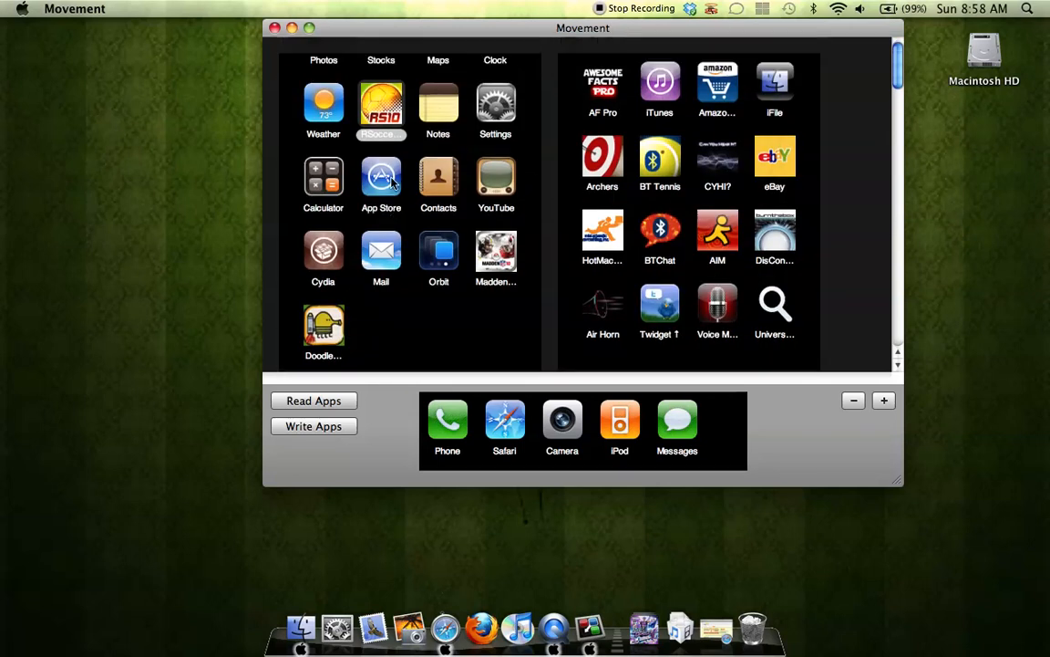
scroll("down", 3)
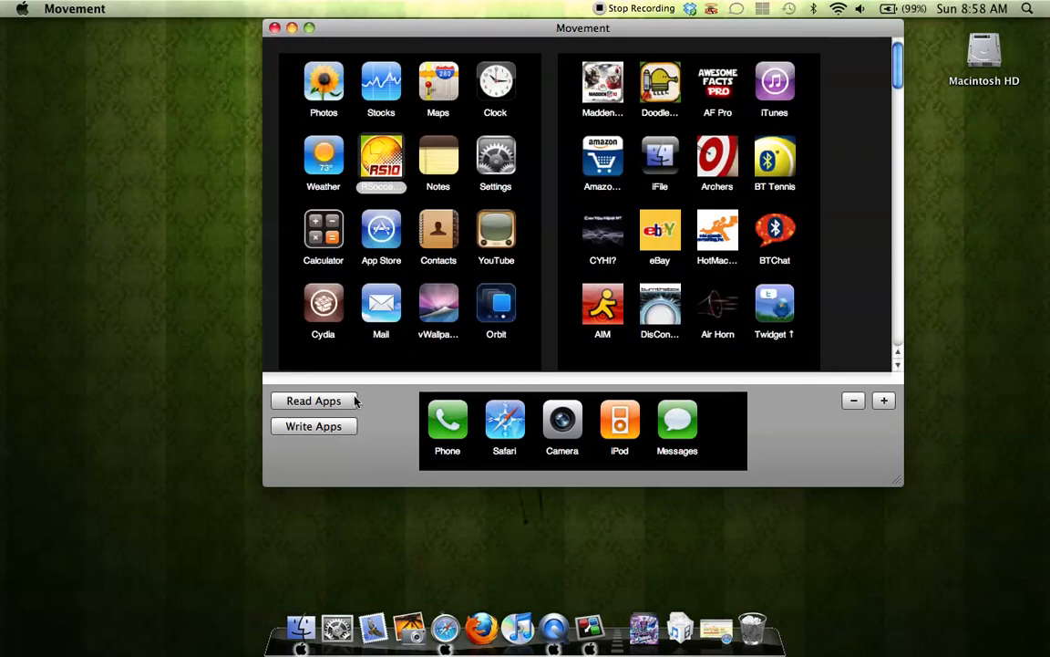
Write the layout to the iPhone with a springboard backup and acknowledge Movement Complete.
left_click(314, 427)
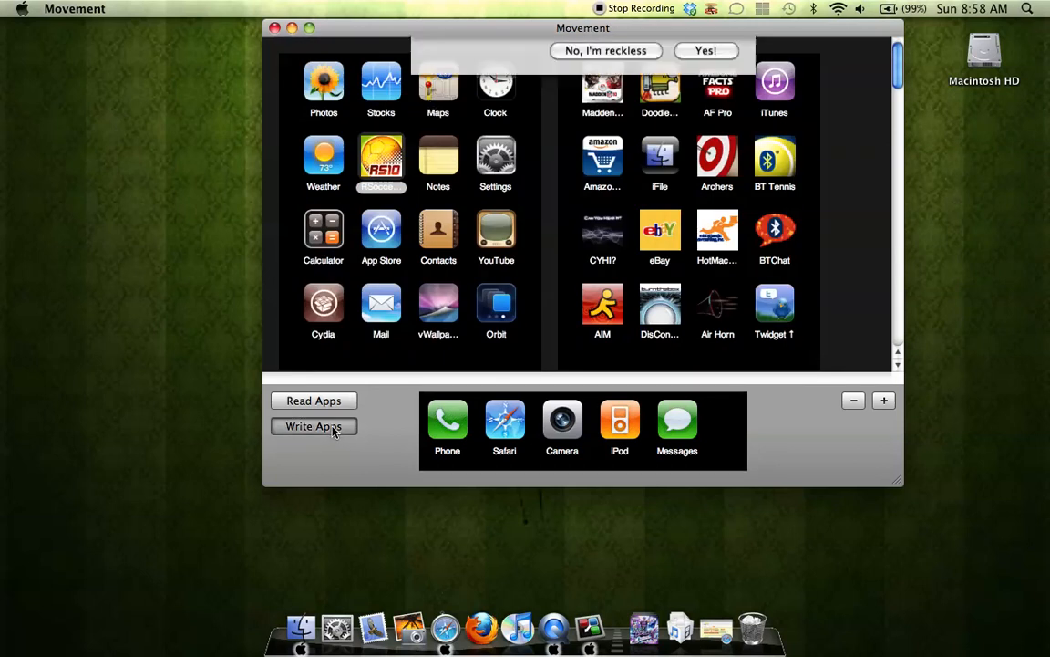
left_click(314, 426)
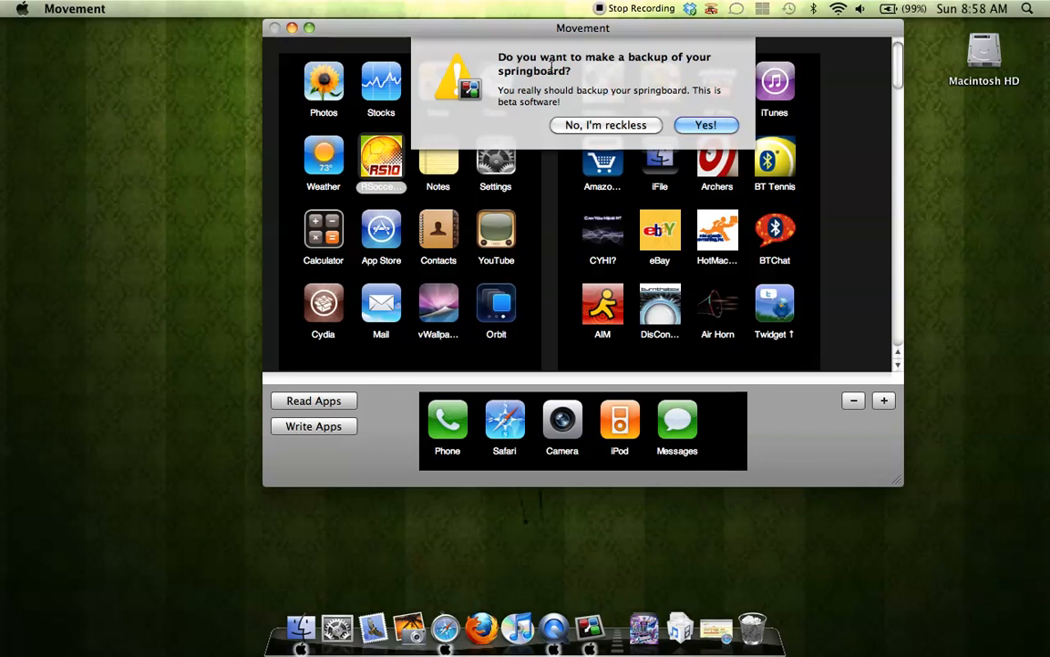
mouse_move(613, 88)
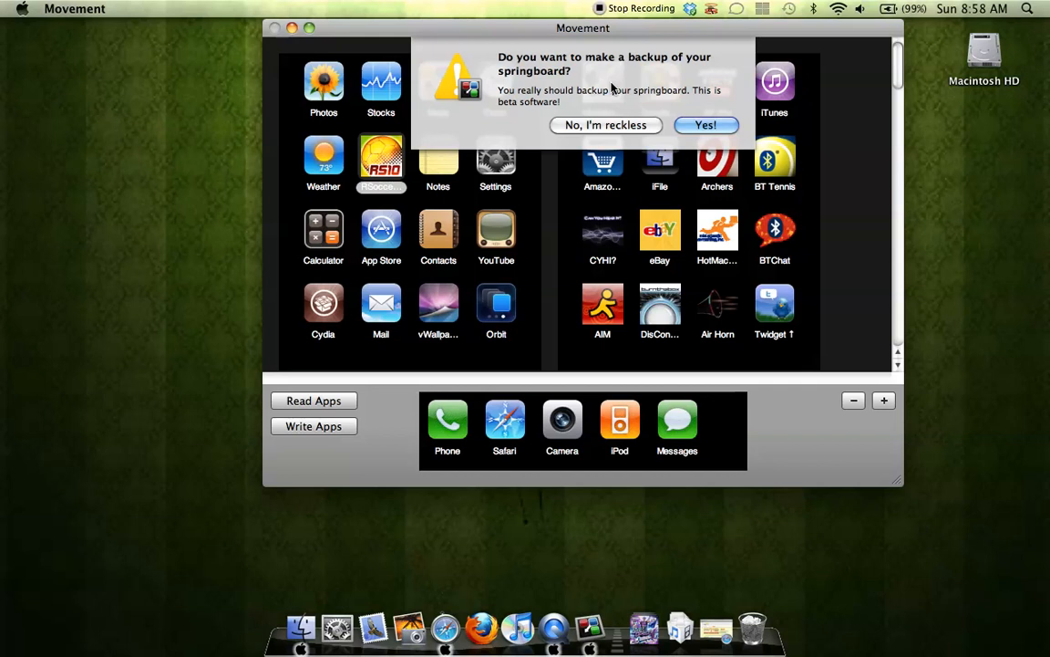
mouse_move(598, 91)
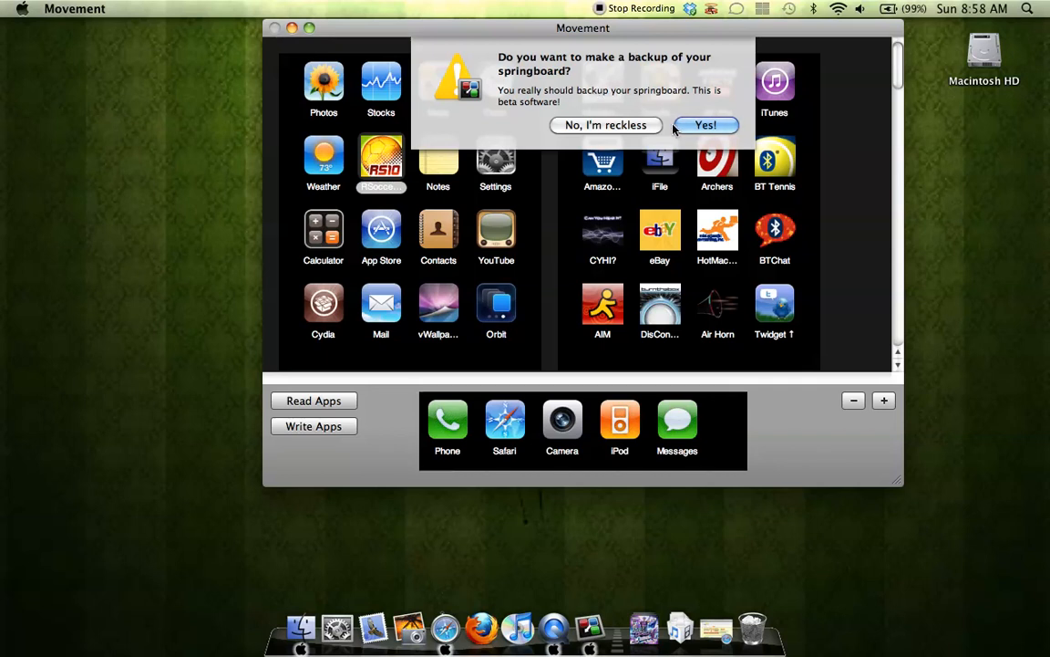
mouse_move(607, 137)
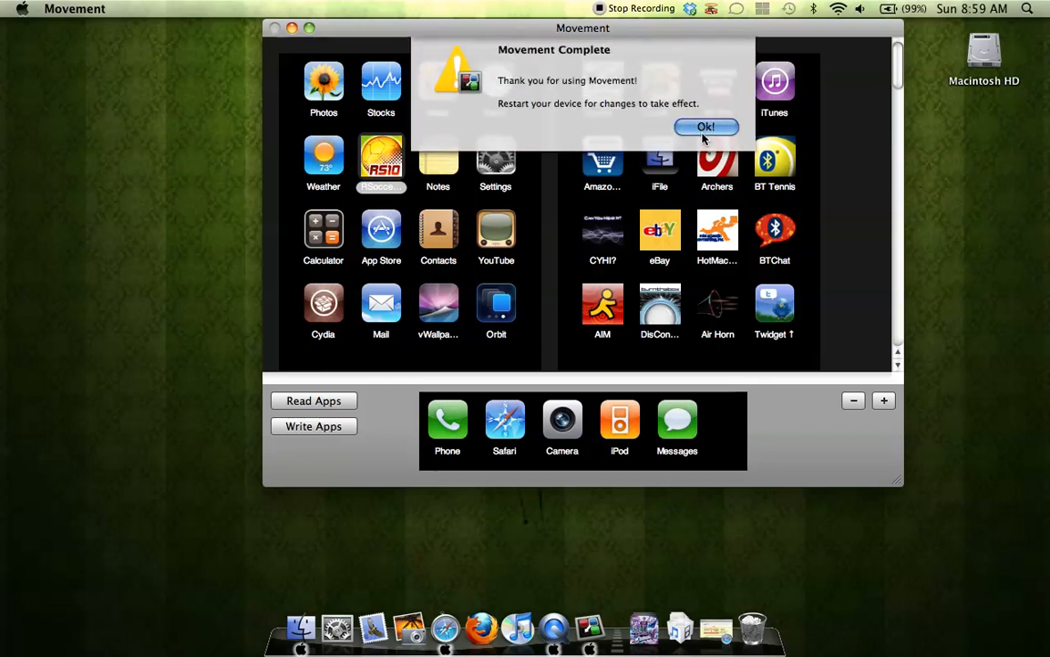
left_click(705, 128)
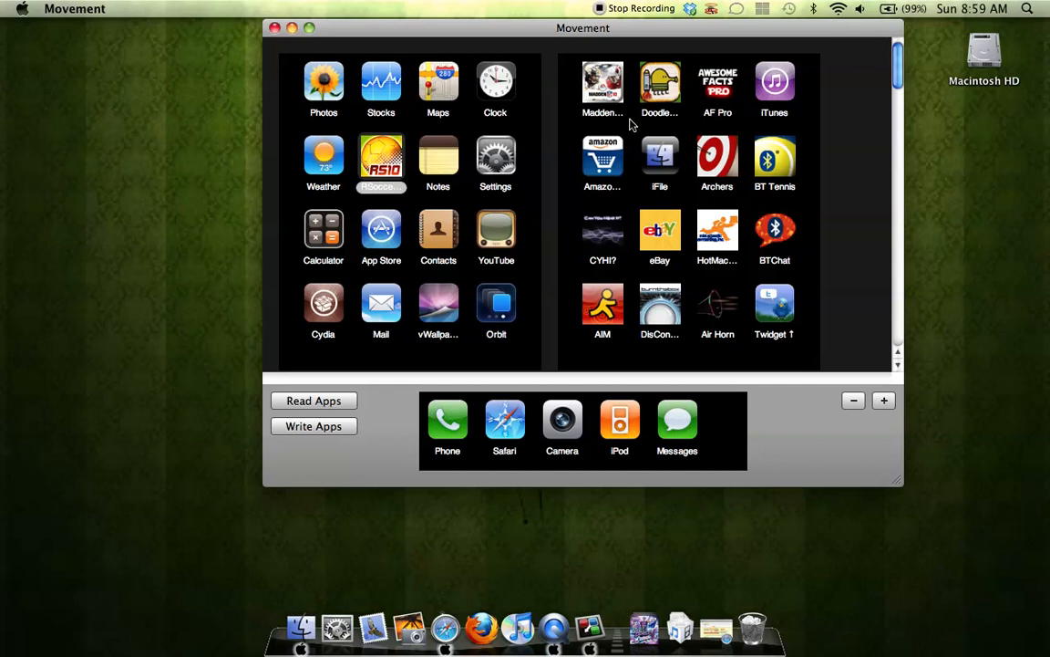